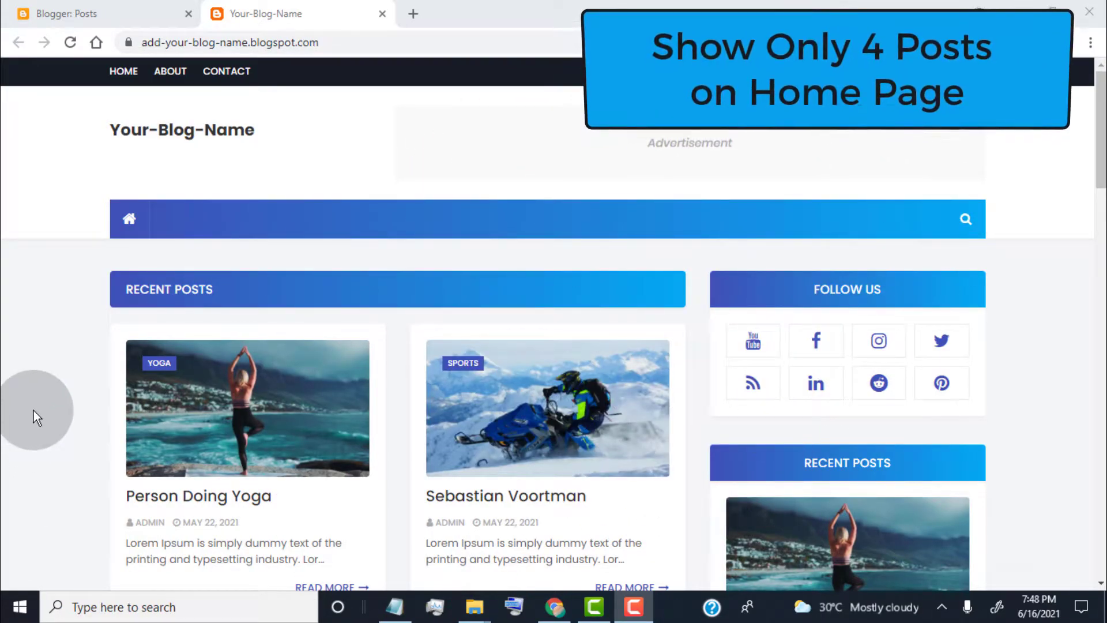
- Scroll down the blog home page to preview its current posts
scroll("down", 3)
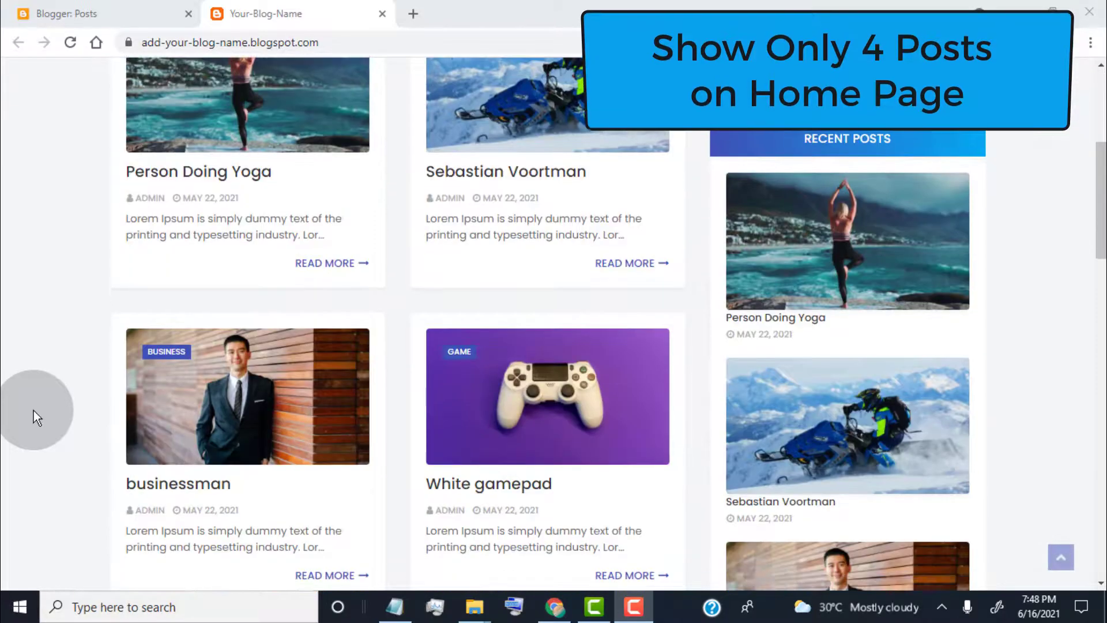
scroll("down", 3)
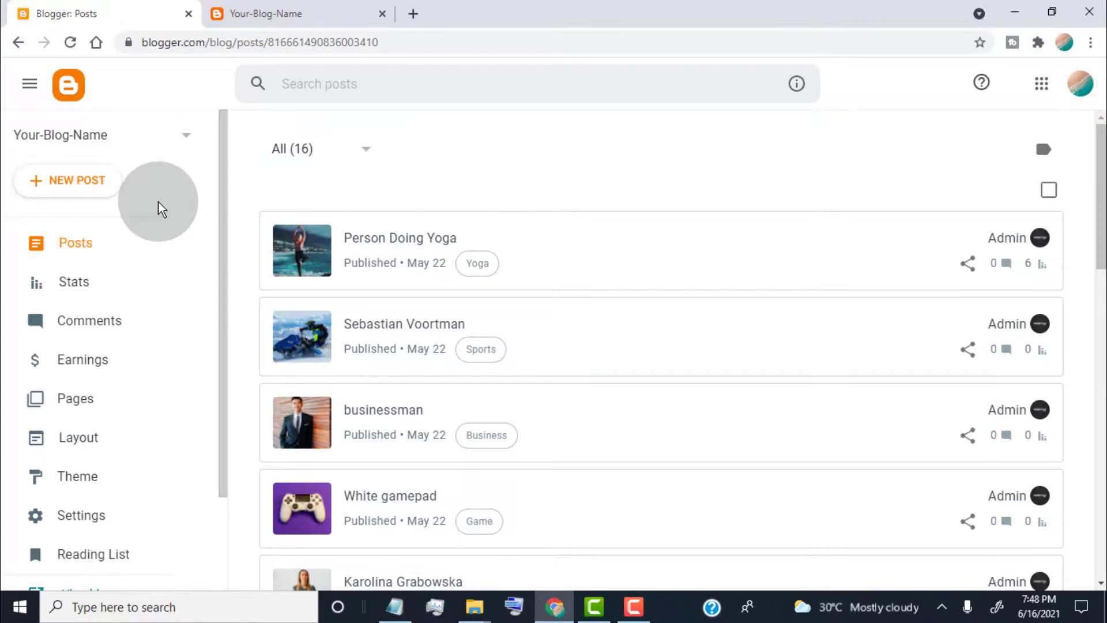
mouse_move(83, 488)
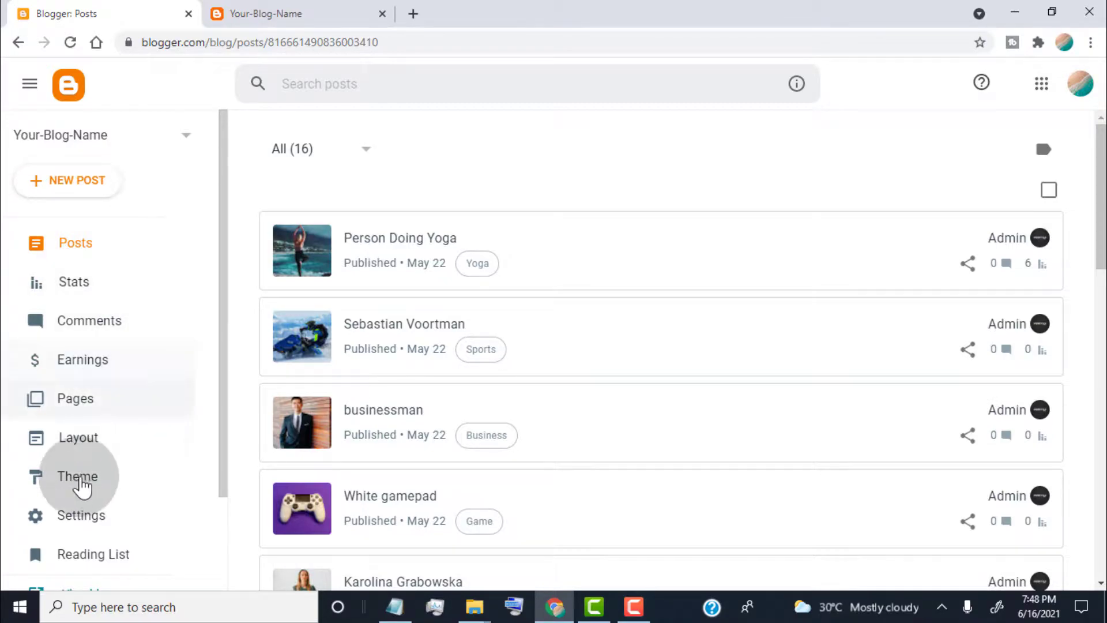
- Change 'Max posts shown on main page' from 4 to 10 and save
left_click(81, 516)
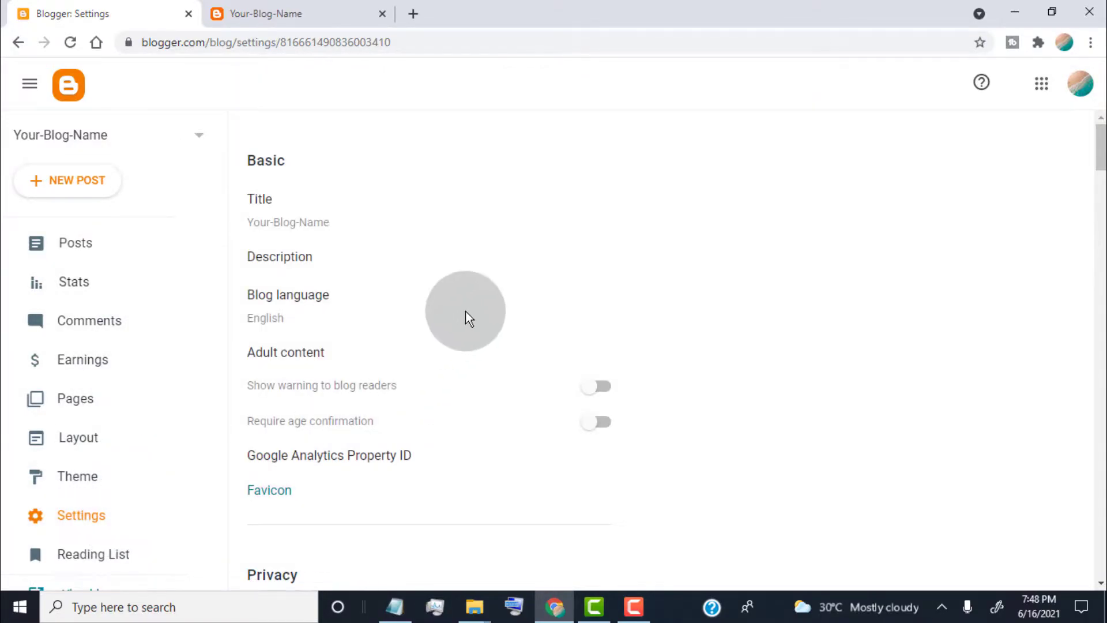
scroll("down", 3)
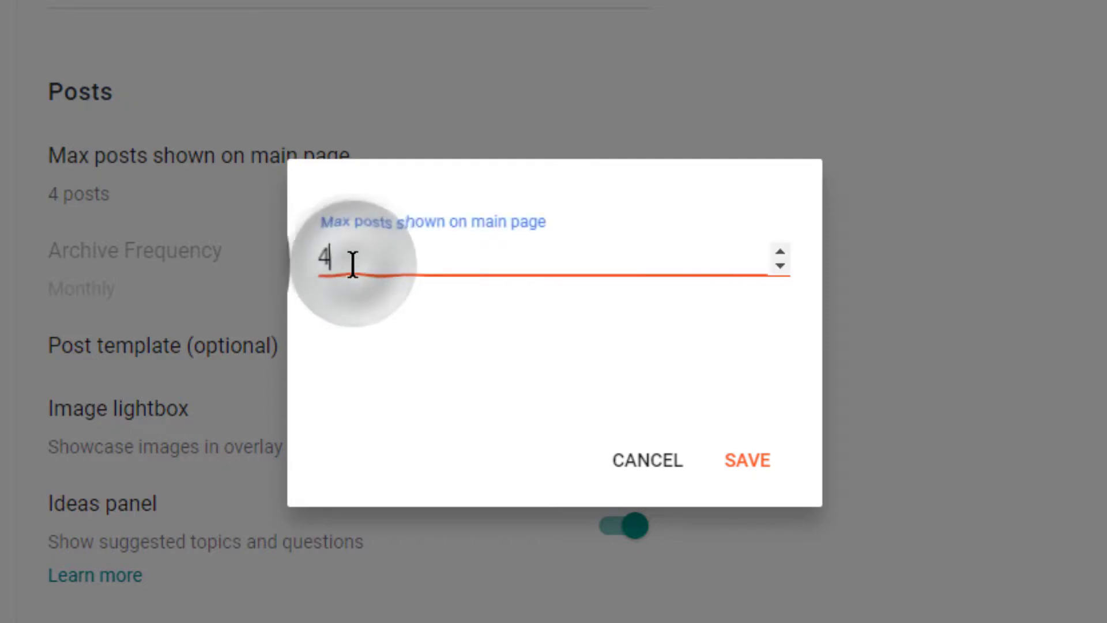
key("Backspace")
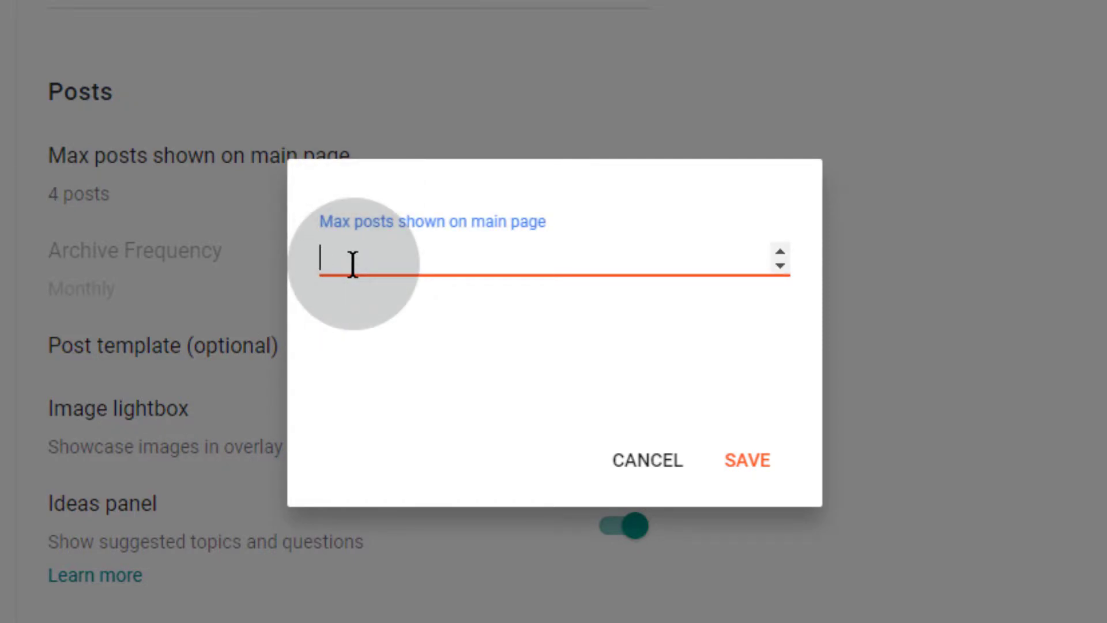
type("10")
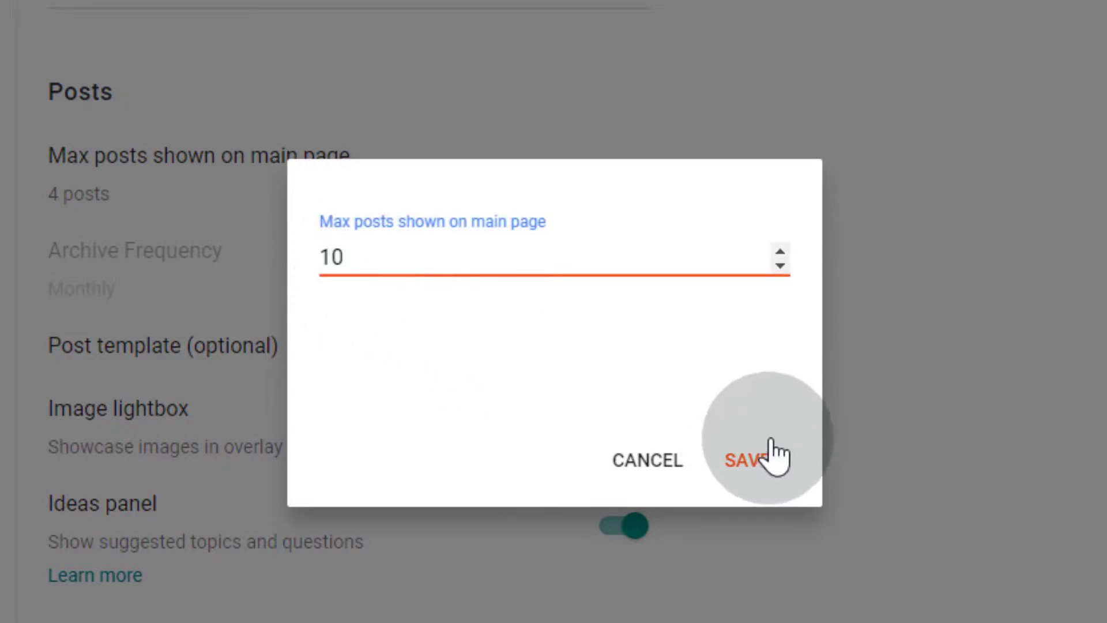
left_click(750, 460)
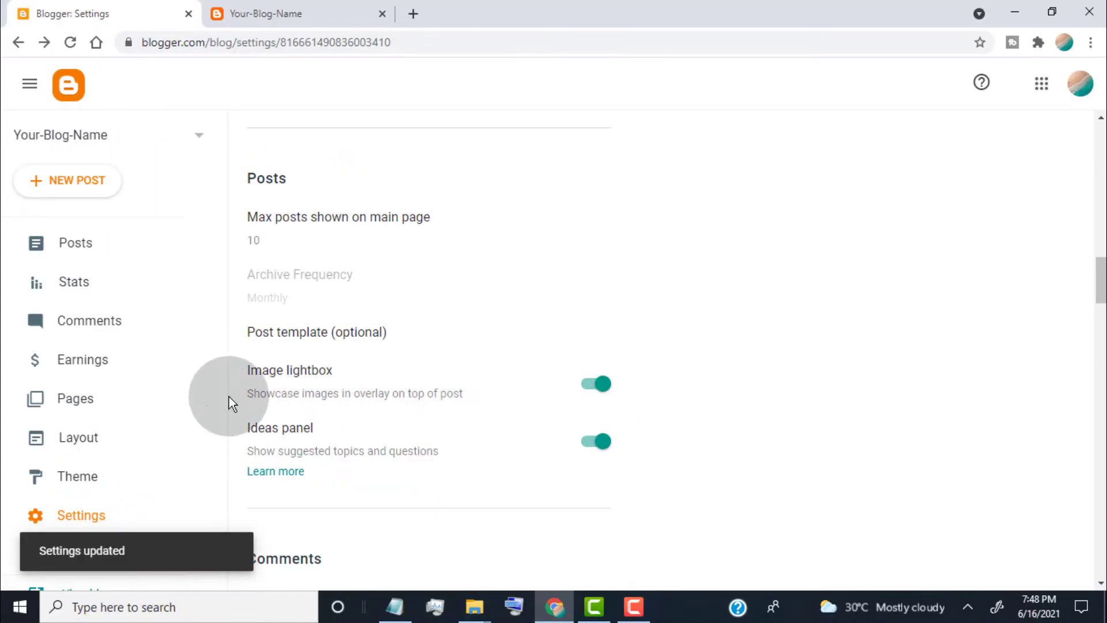
mouse_move(119, 440)
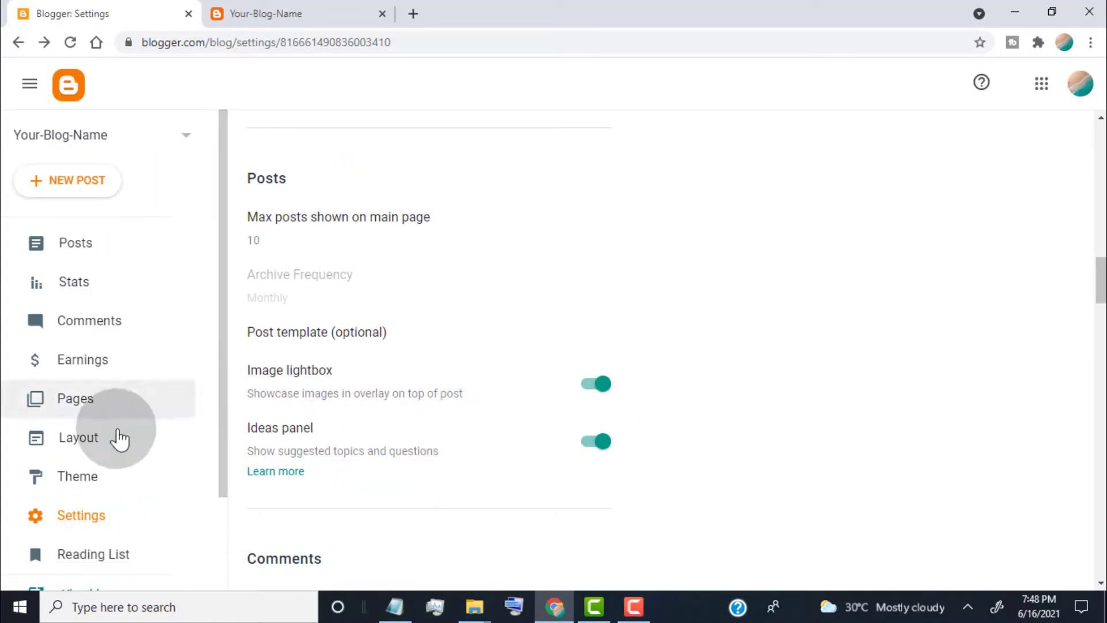
- Set the Layout's Blog Posts gadget to show 8 posts and save
left_click(77, 437)
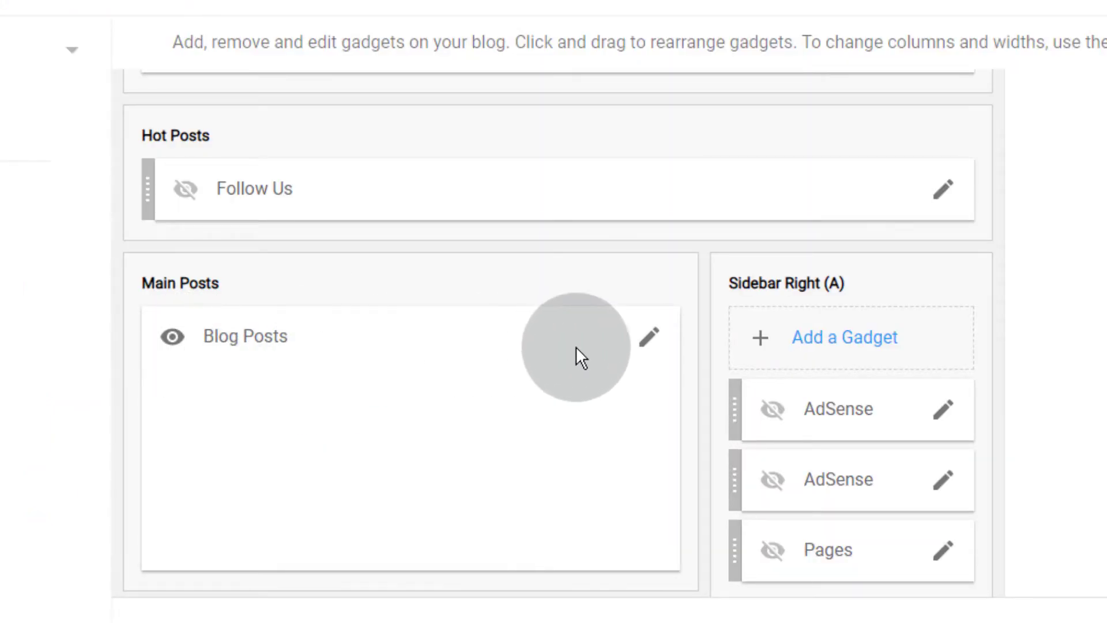
left_click(650, 337)
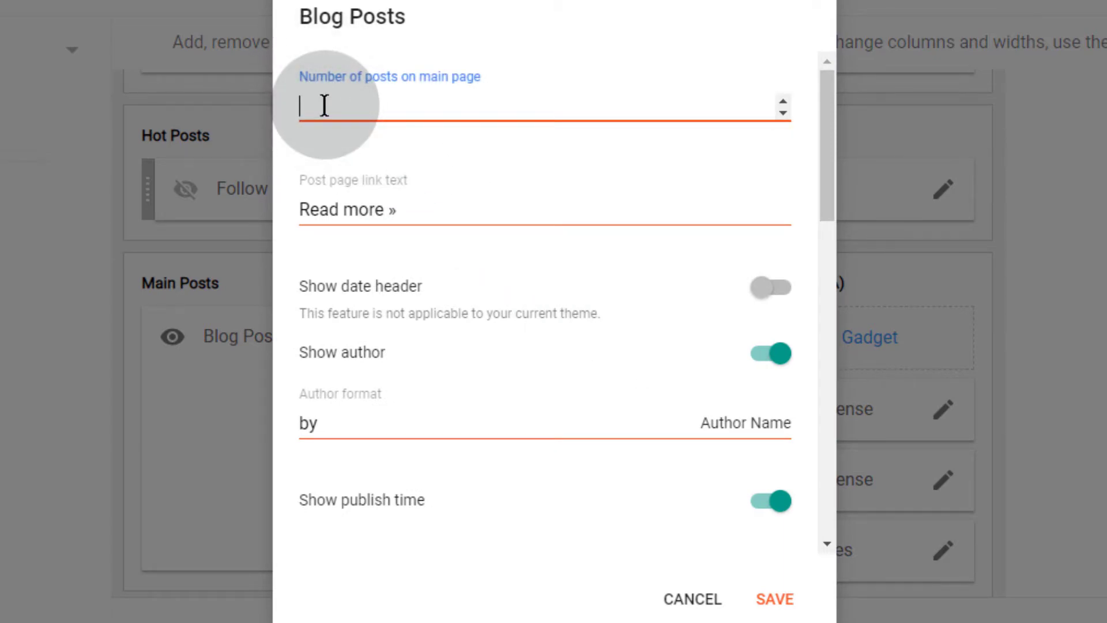
type("8")
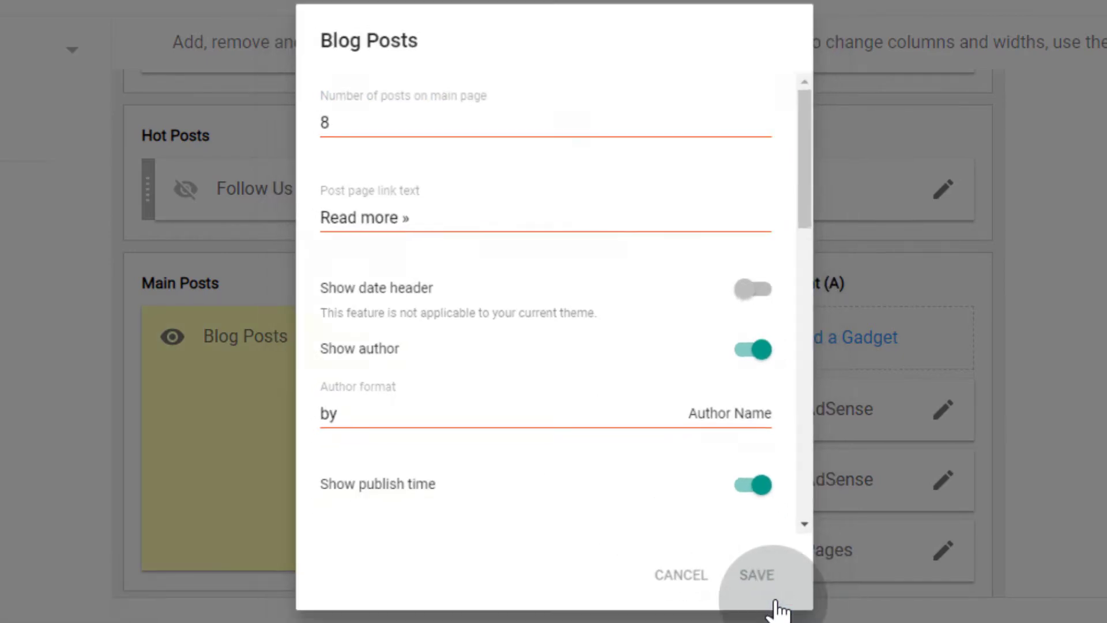
left_click(758, 575)
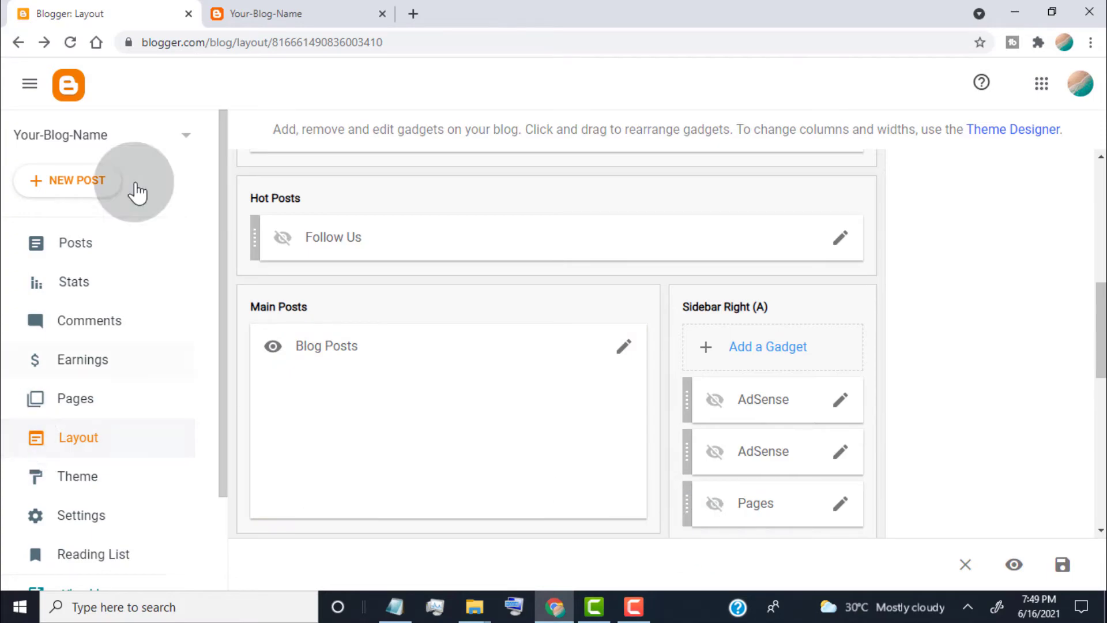
- View the live Your-Blog-Name home page and scroll through its eight posts
left_click(264, 13)
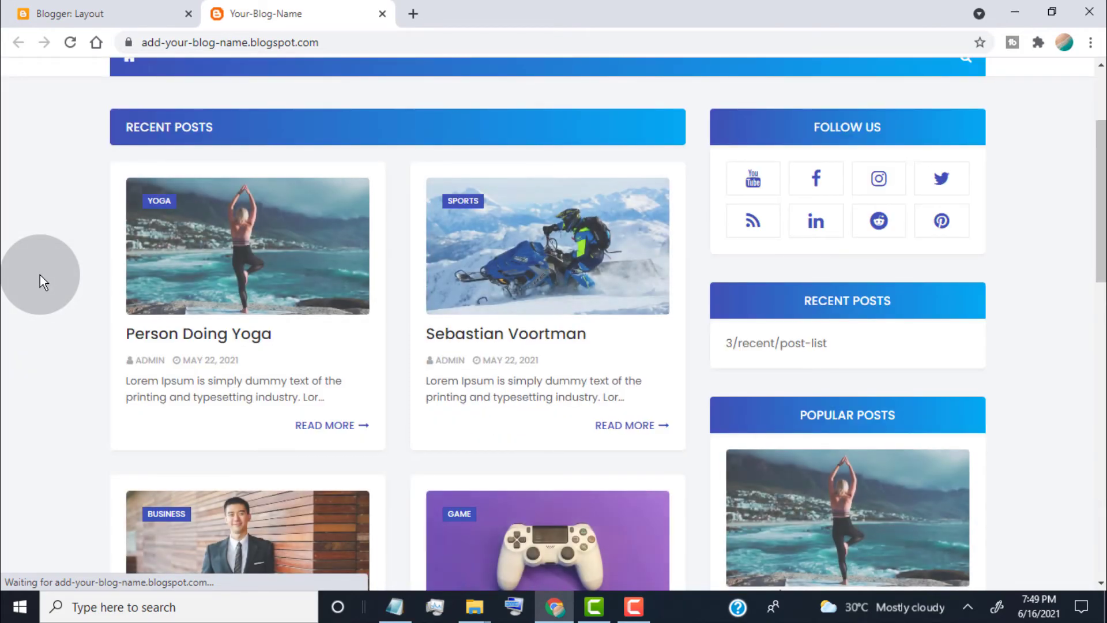
scroll("down", 3)
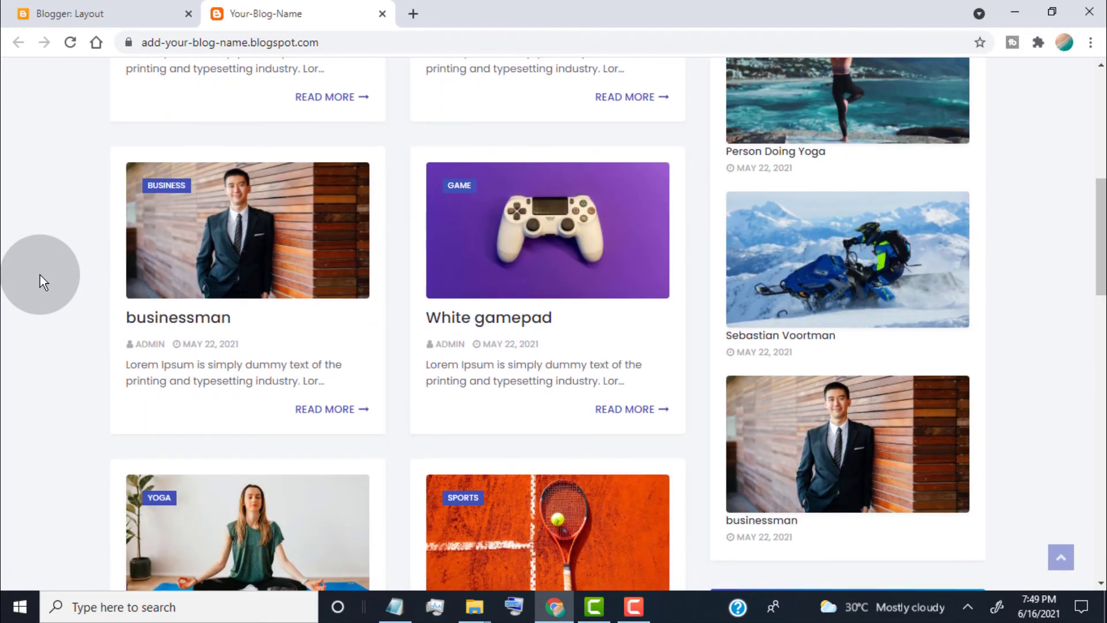
scroll("down", 3)
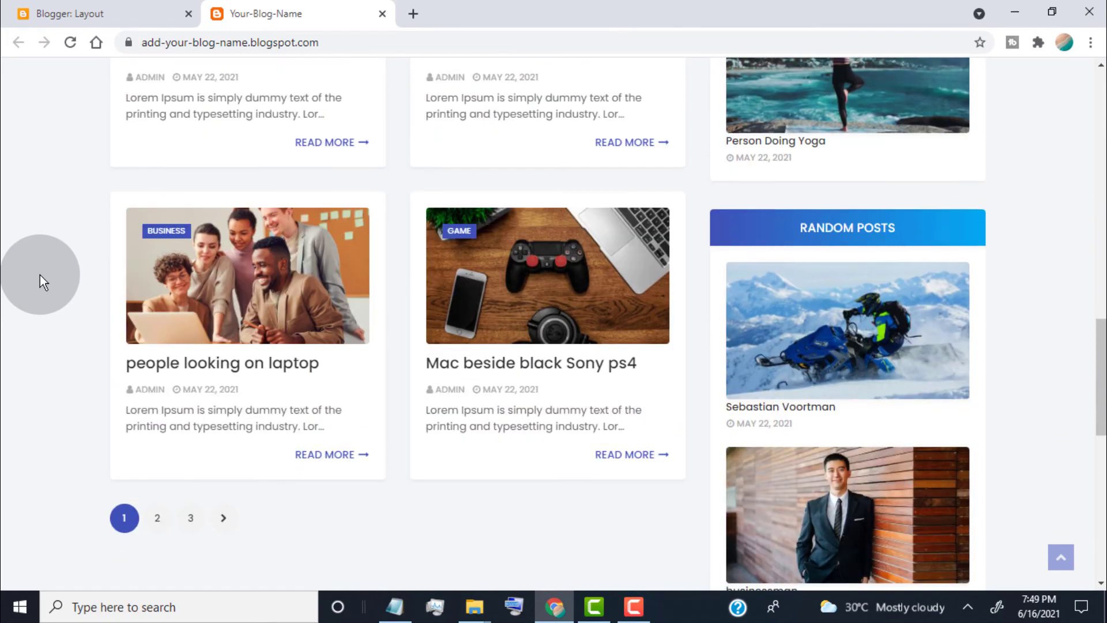